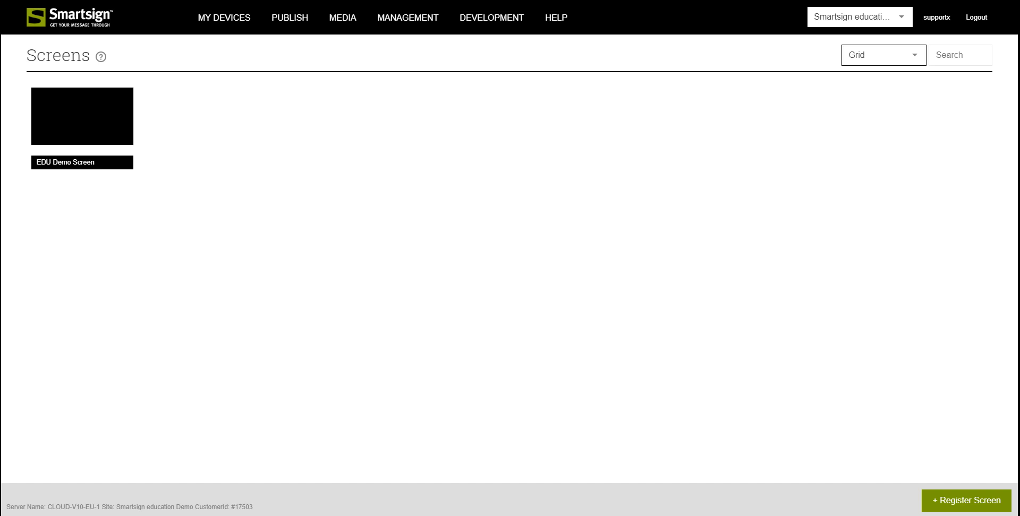
# Step: Go to Bookings under PUBLISH to view the EDU Demo Screen calendar
pyautogui.click(289, 18)
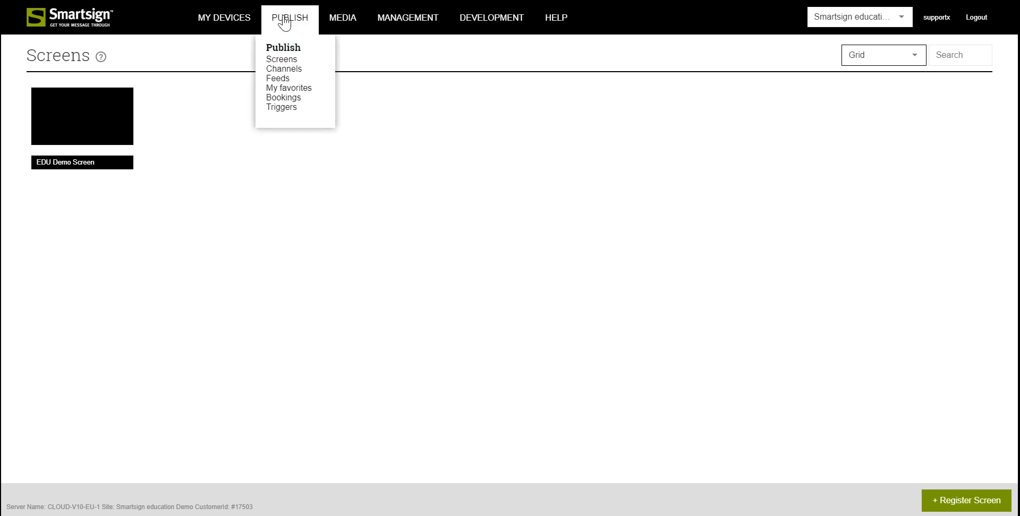
pyautogui.click(283, 98)
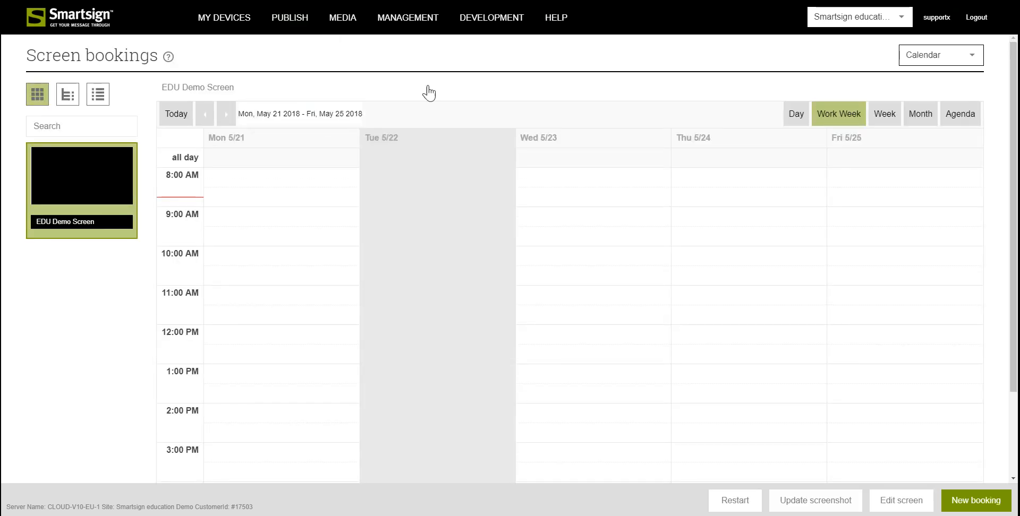
pyautogui.moveTo(878, 425)
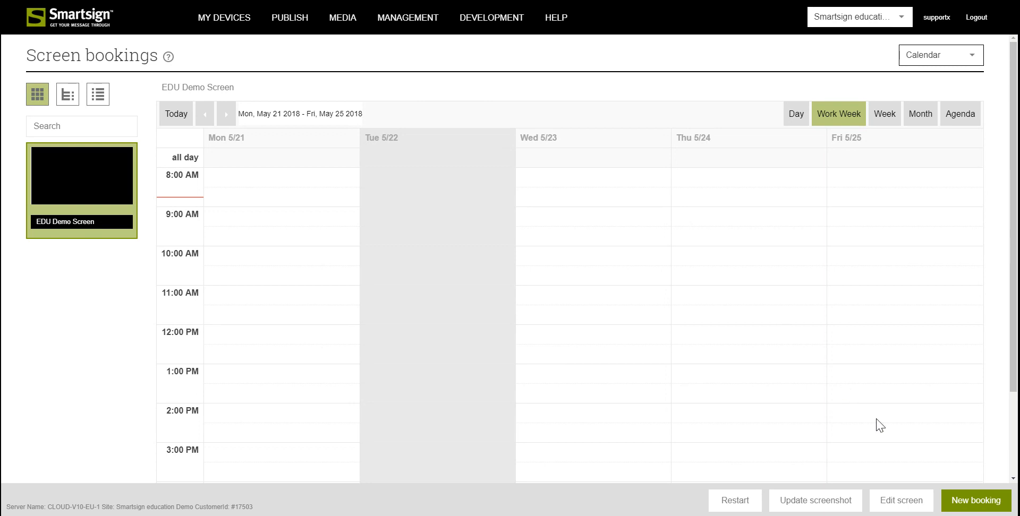
pyautogui.moveTo(975, 501)
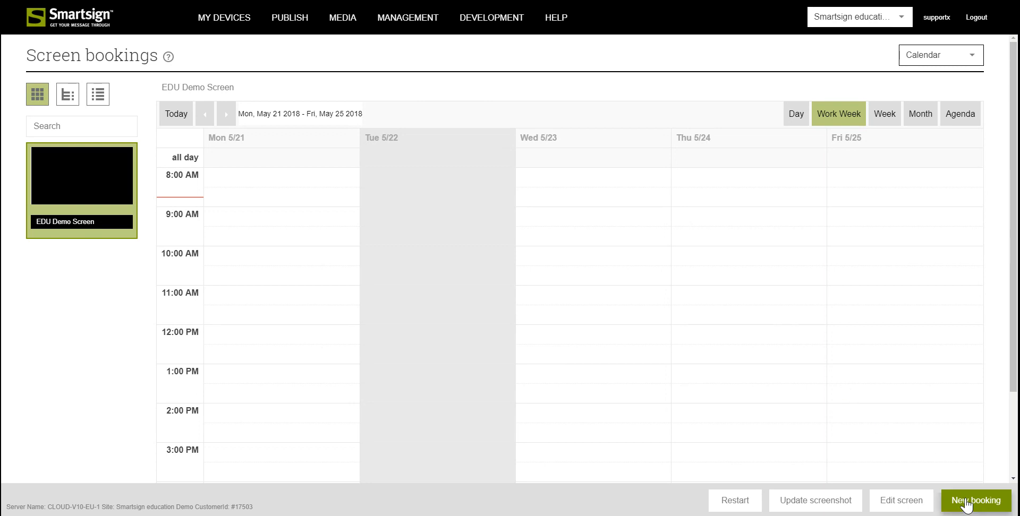
# Step: Start a new booking with EDU Demo Screen selected on the Choose screens step
pyautogui.click(976, 501)
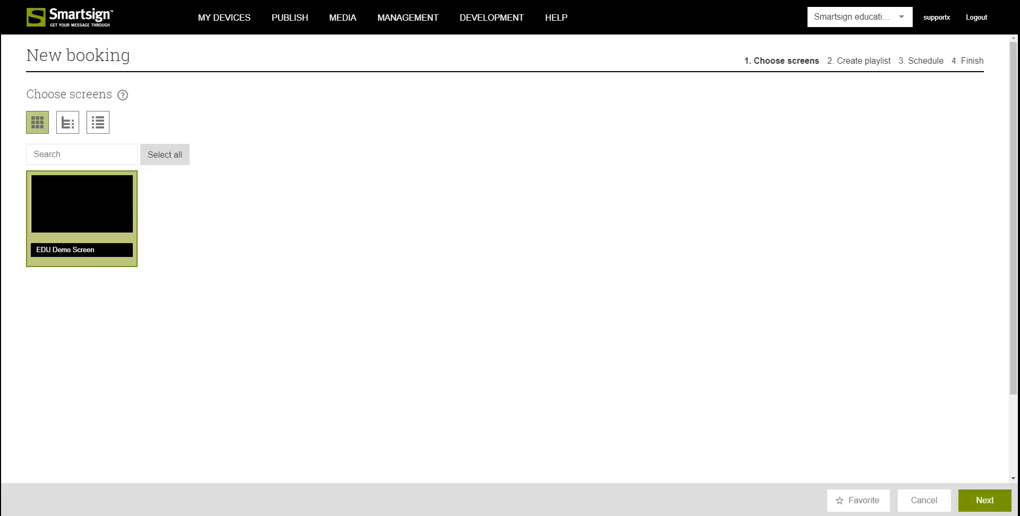
pyautogui.moveTo(765, 88)
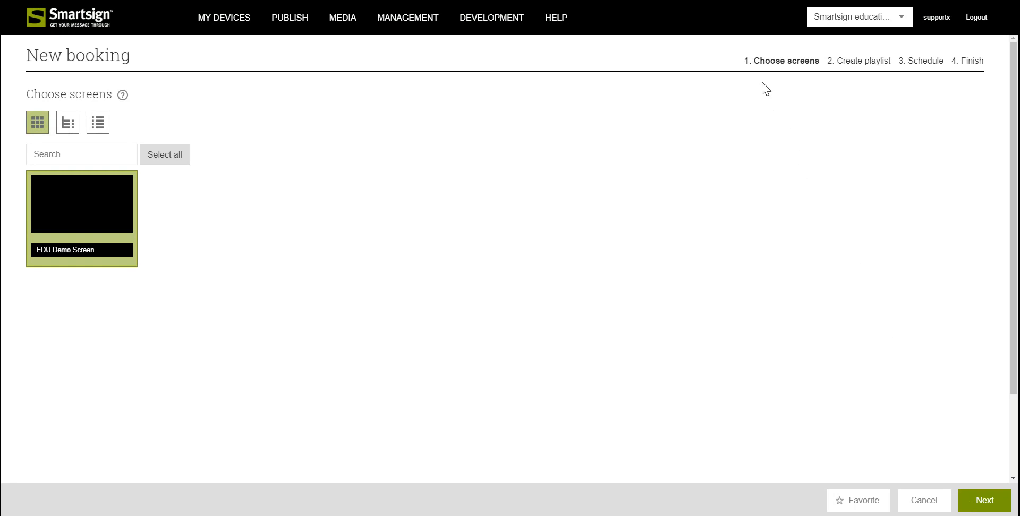
pyautogui.moveTo(976, 85)
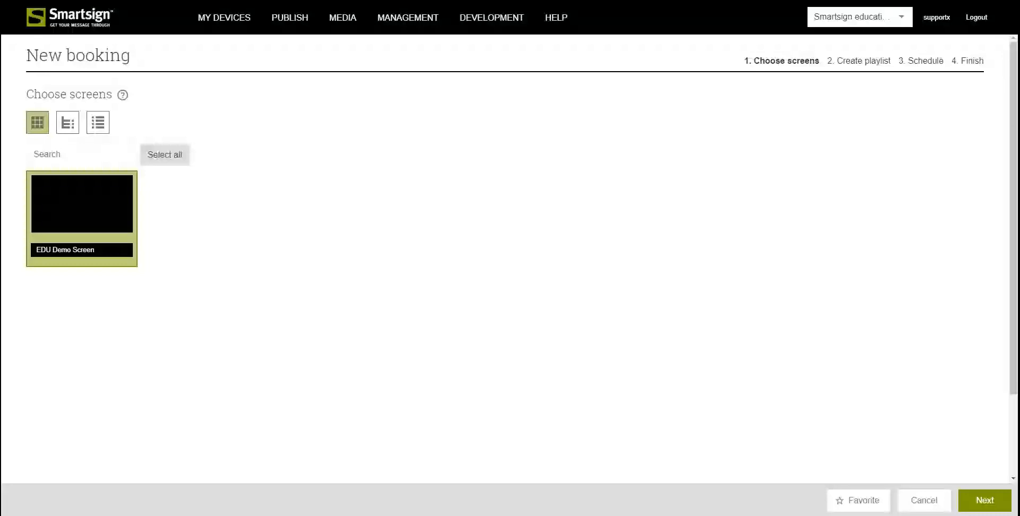
pyautogui.moveTo(781, 144)
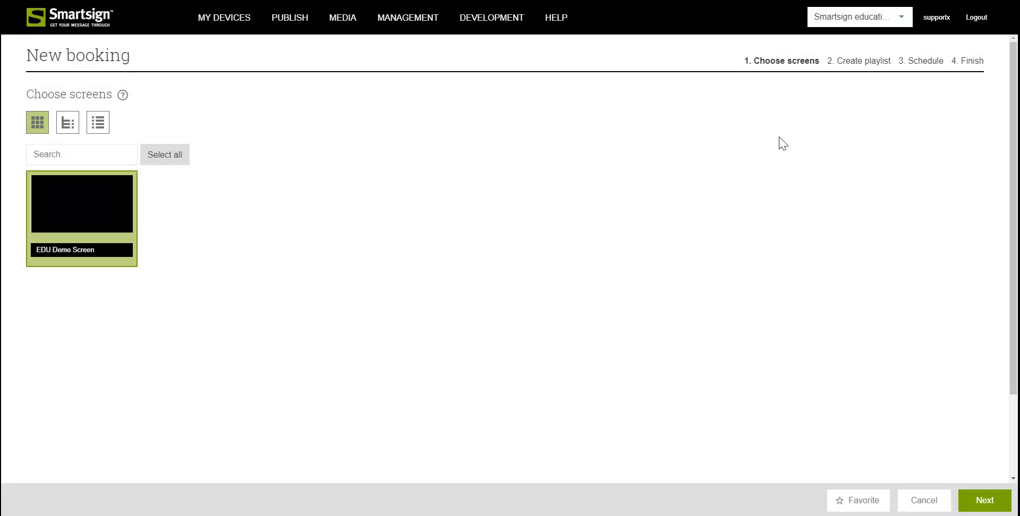
pyautogui.moveTo(137, 267)
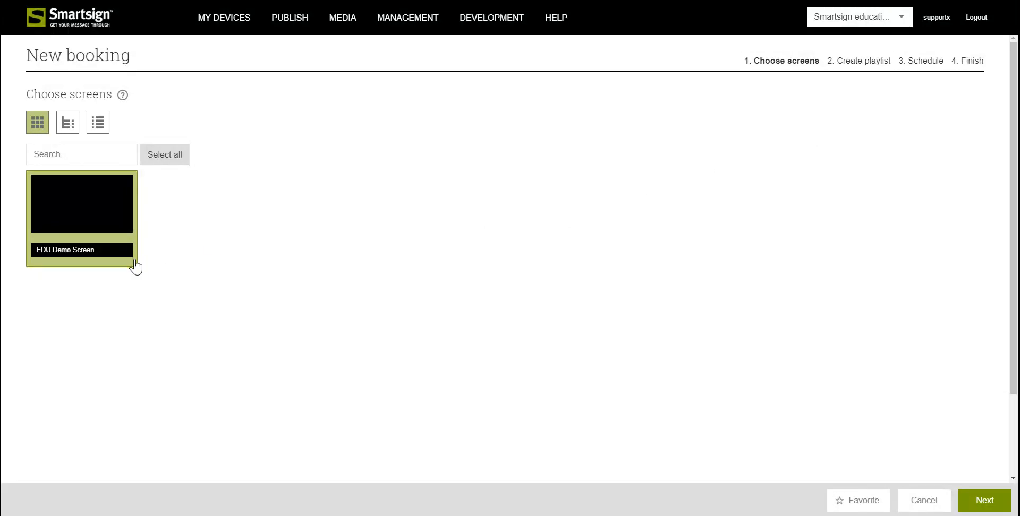
pyautogui.moveTo(701, 383)
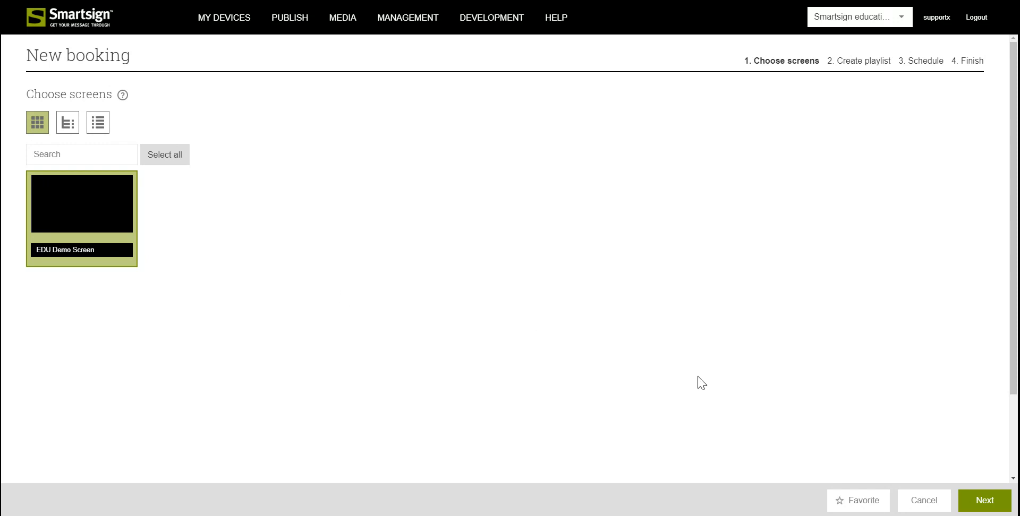
# Step: Add ss_scene_retail01_bigburger_lil_01.jpg from the Media Library to the playlist
pyautogui.click(983, 501)
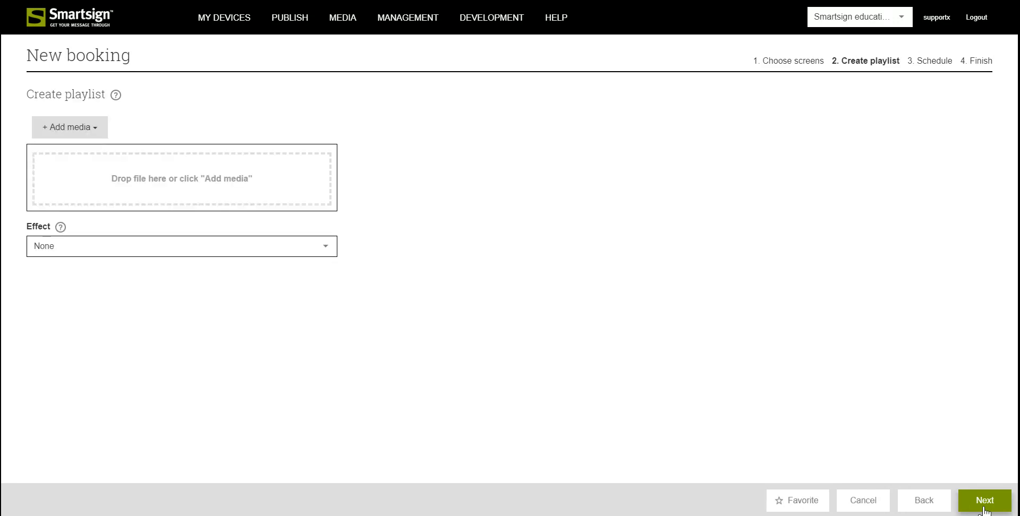
pyautogui.moveTo(94, 176)
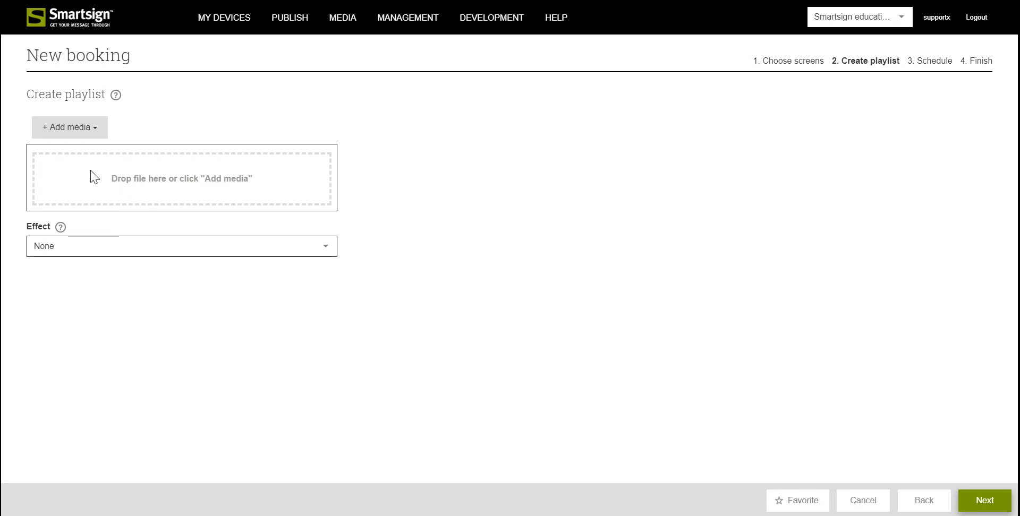
pyautogui.click(70, 127)
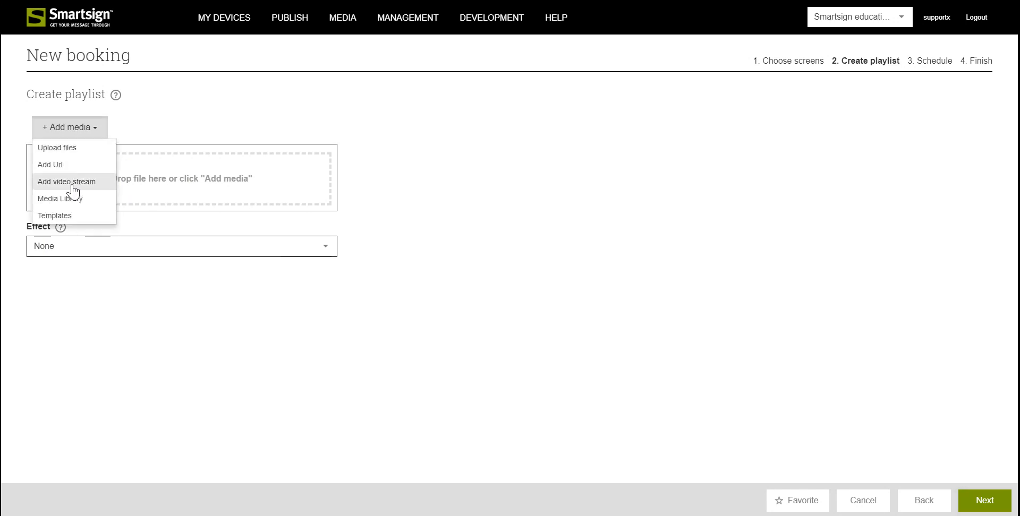
pyautogui.click(59, 198)
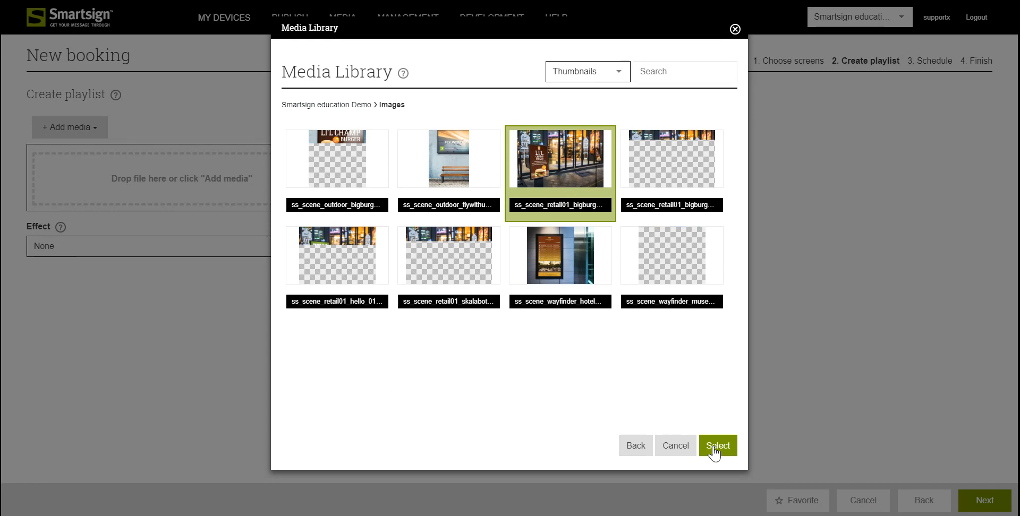
pyautogui.click(717, 446)
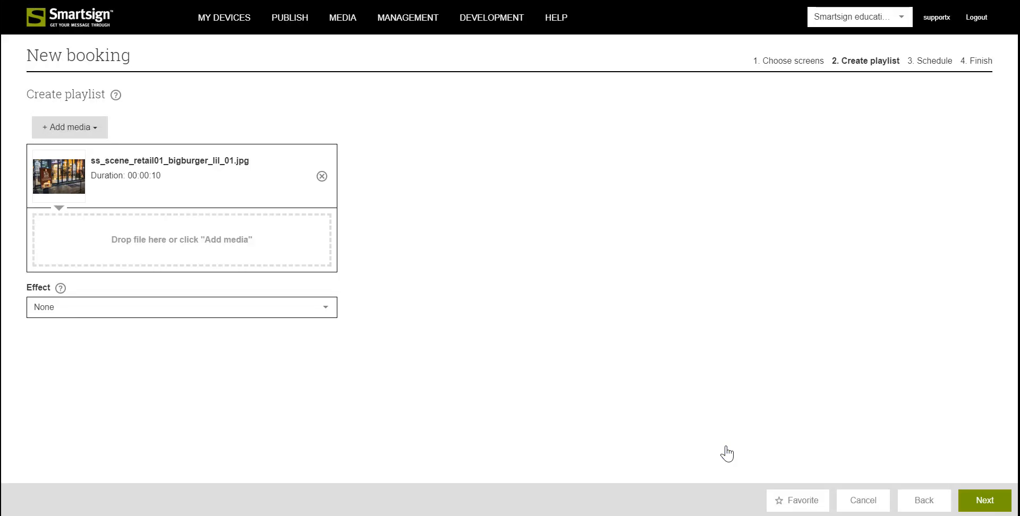
pyautogui.moveTo(434, 341)
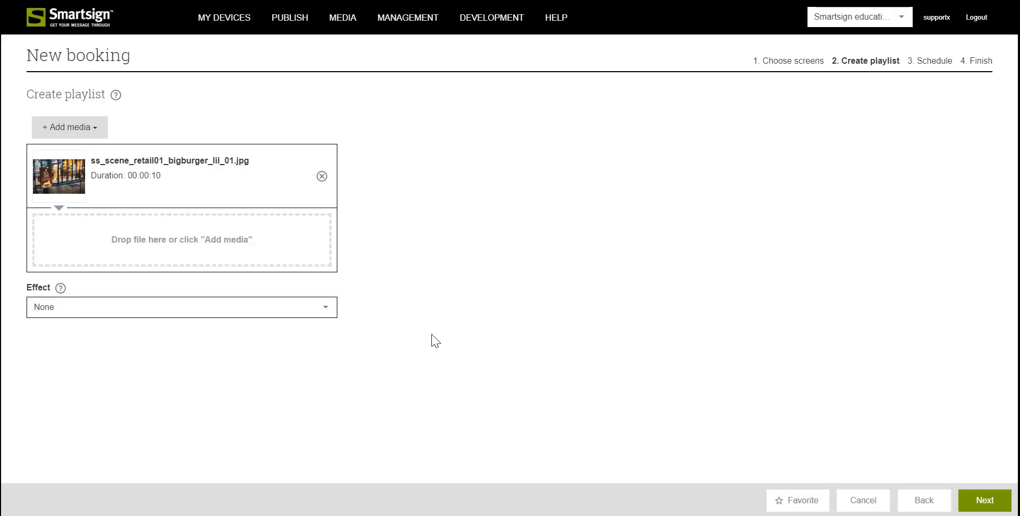
pyautogui.moveTo(268, 189)
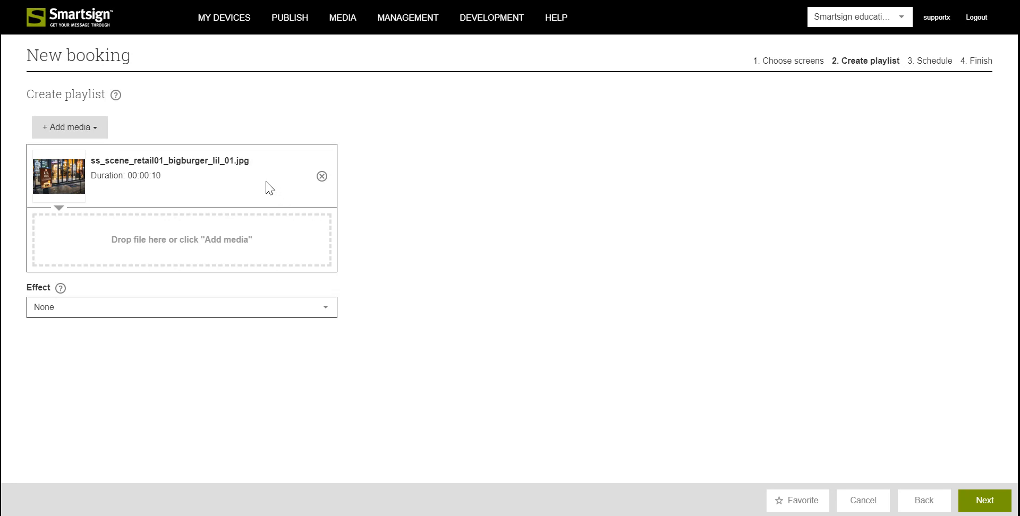
pyautogui.click(182, 168)
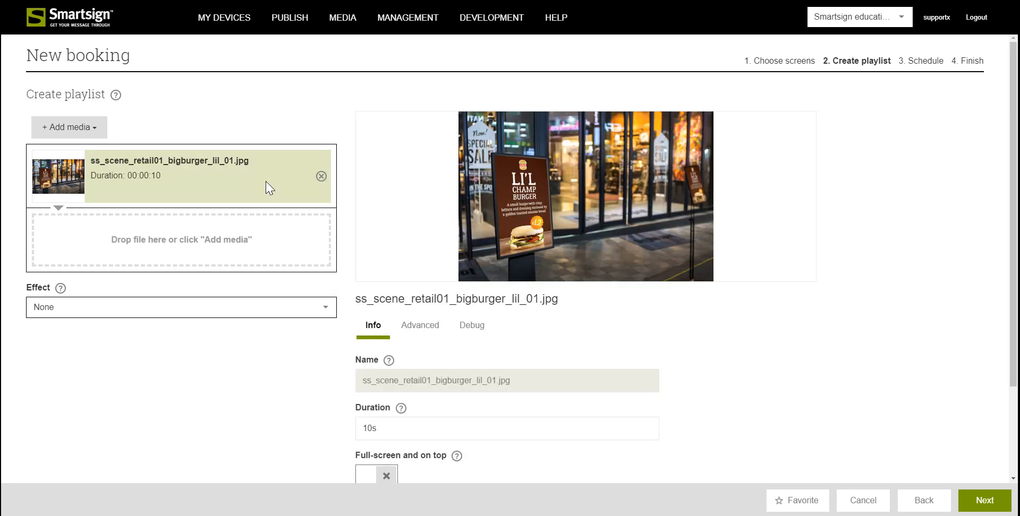
pyautogui.moveTo(435, 252)
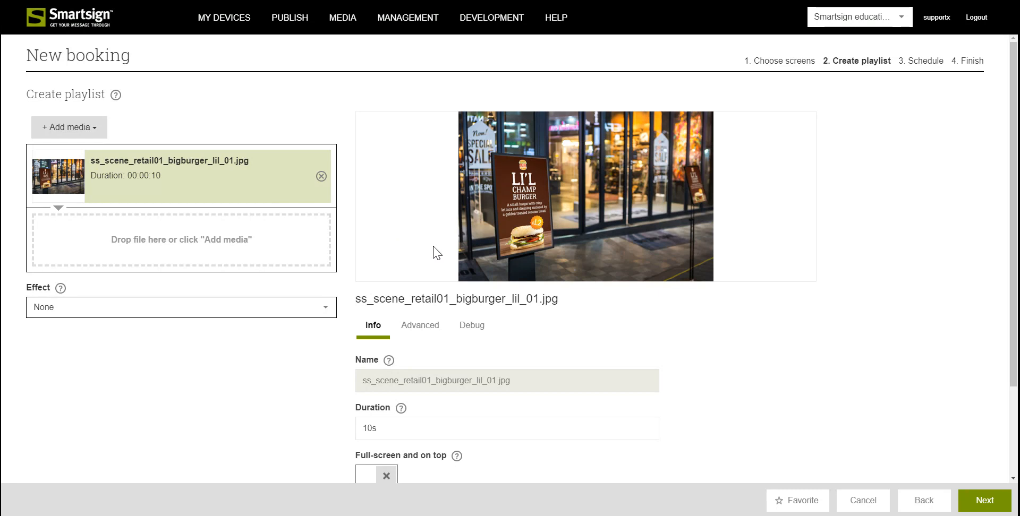
pyautogui.scroll(-3)
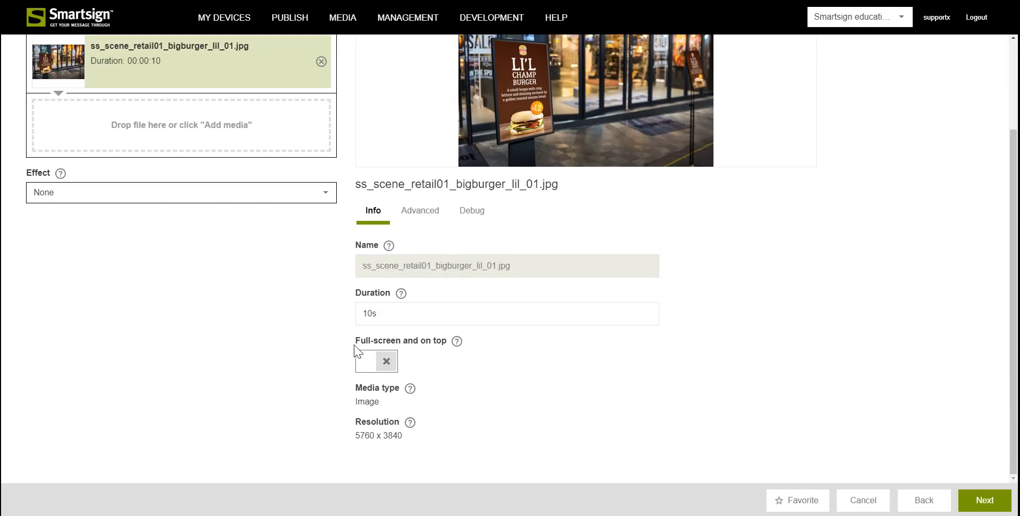
pyautogui.moveTo(441, 352)
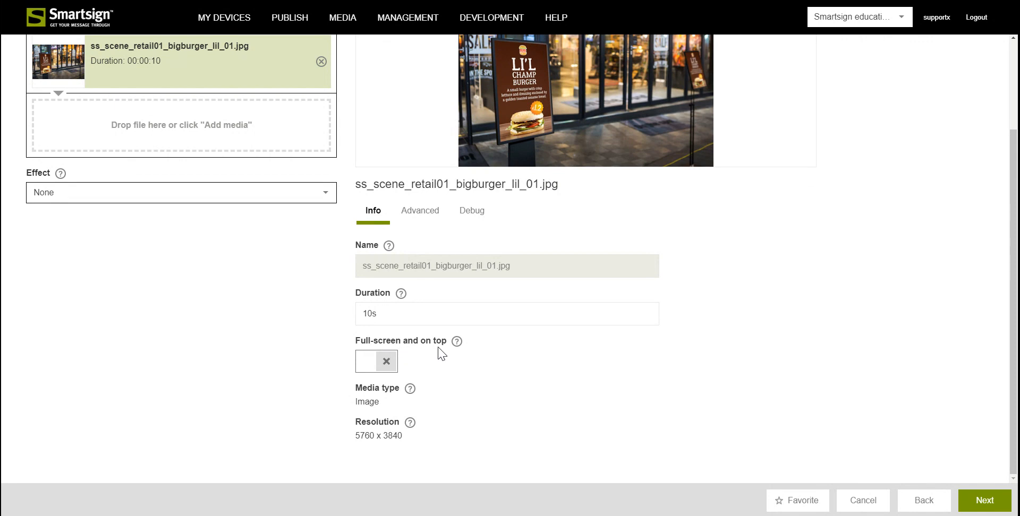
pyautogui.moveTo(368, 370)
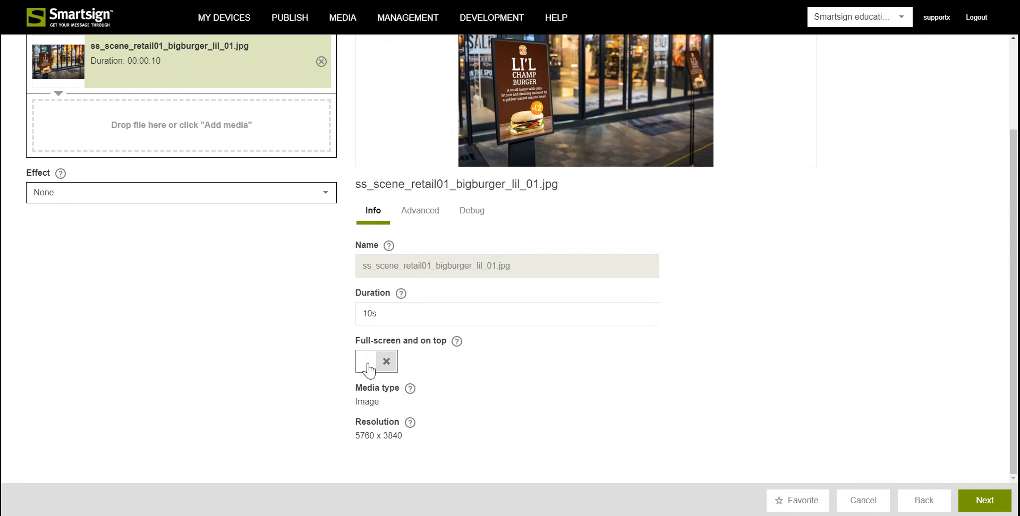
pyautogui.click(367, 361)
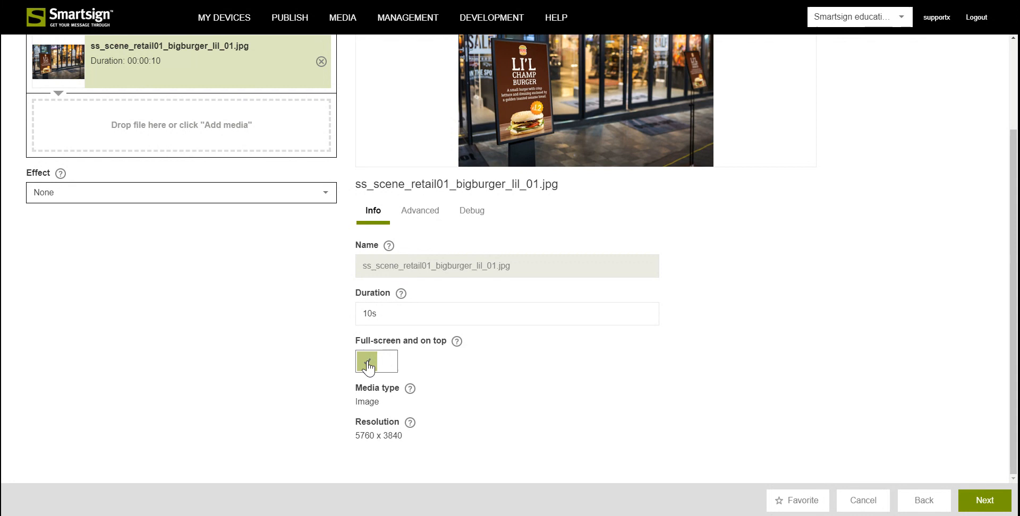
pyautogui.click(366, 362)
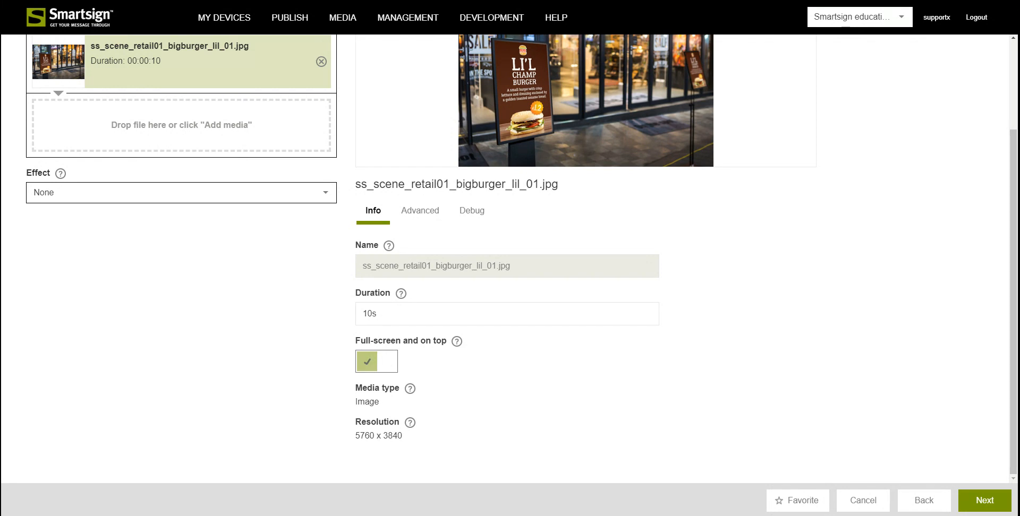
pyautogui.moveTo(445, 356)
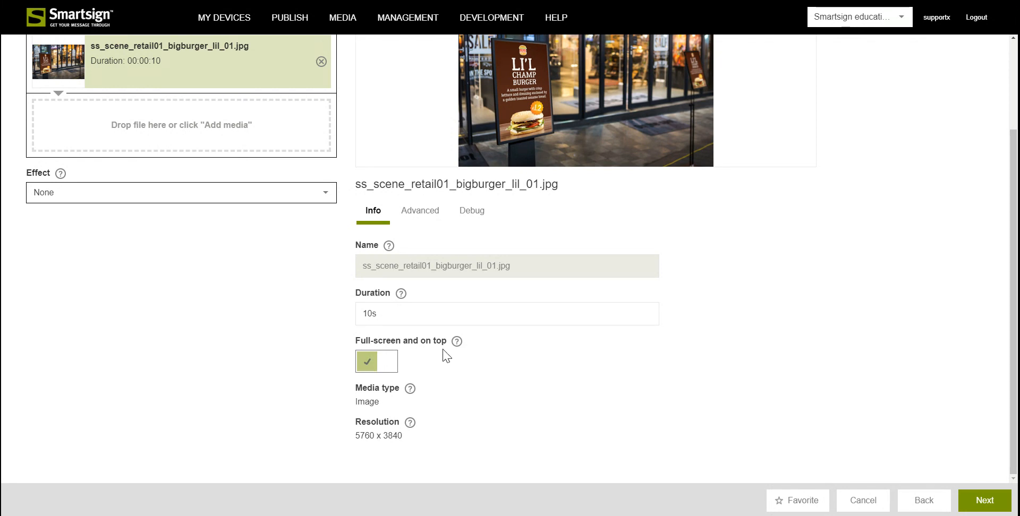
pyautogui.click(377, 361)
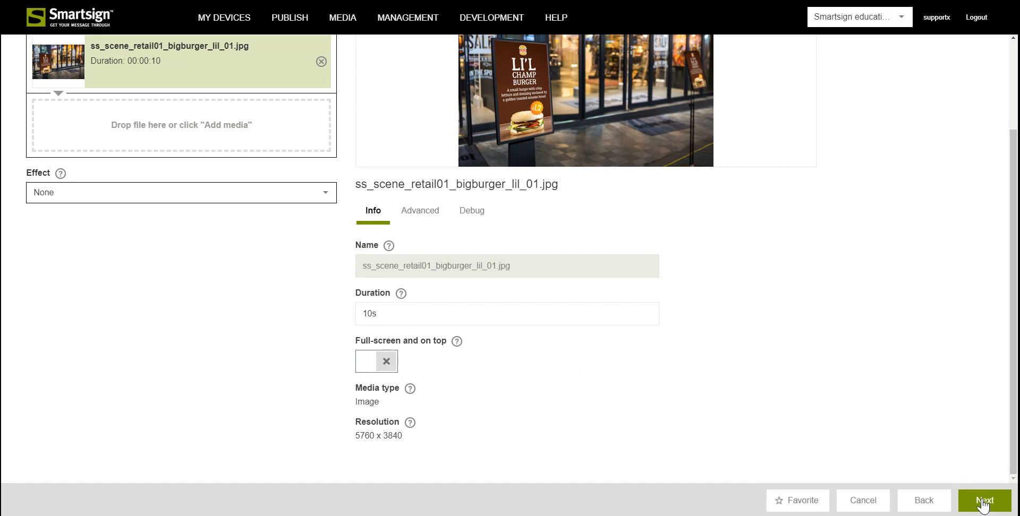
# Step: Advance to the Schedule step with recurring weekdays 8:00 AM–5:00 PM, no end date
pyautogui.click(983, 500)
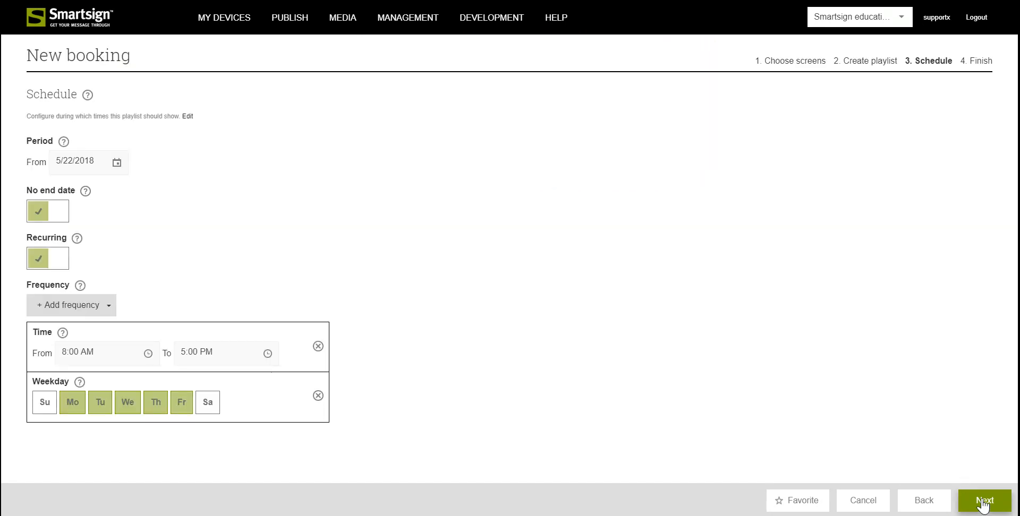
pyautogui.moveTo(367, 299)
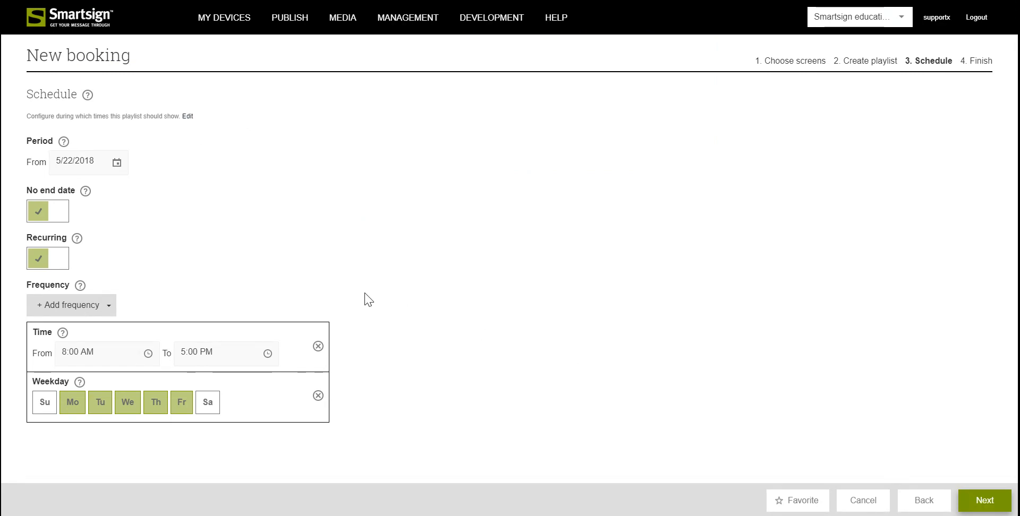
pyautogui.moveTo(329, 270)
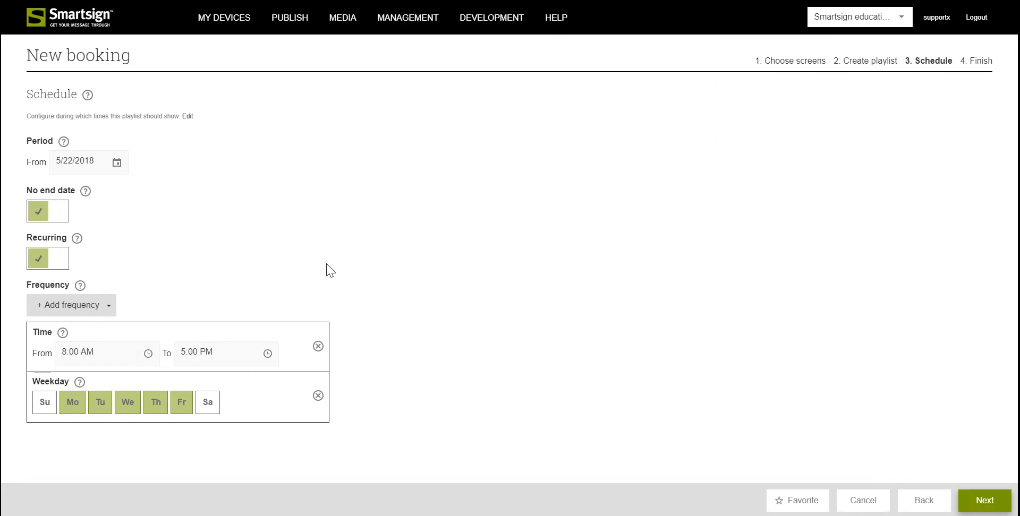
pyautogui.moveTo(188, 188)
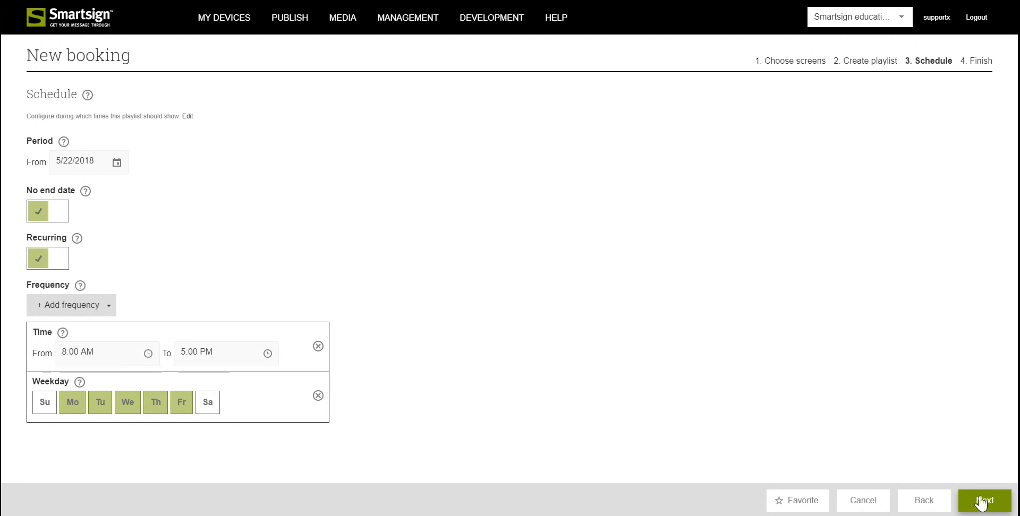
# Step: On the Finish step, replace the booking name with 'My booking'
pyautogui.click(984, 501)
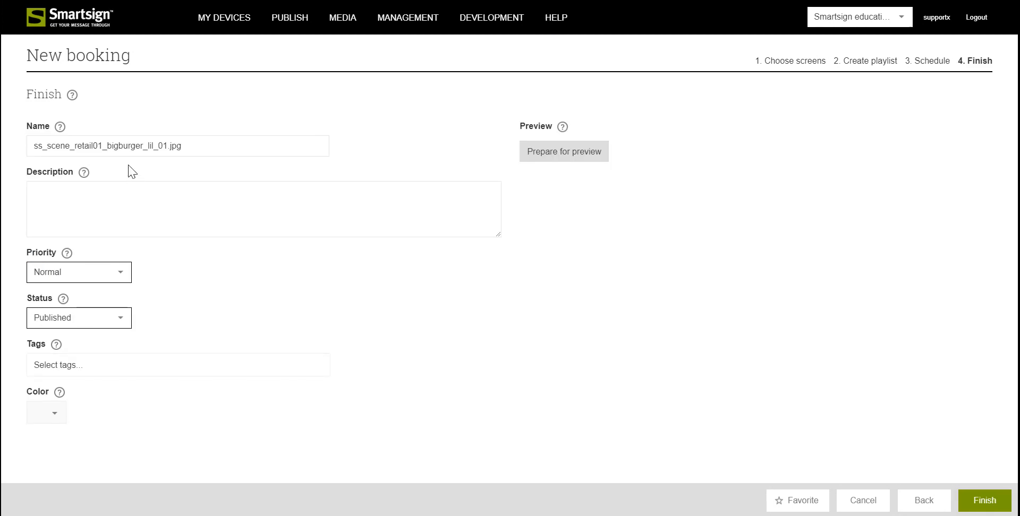
pyautogui.tripleClick(178, 146)
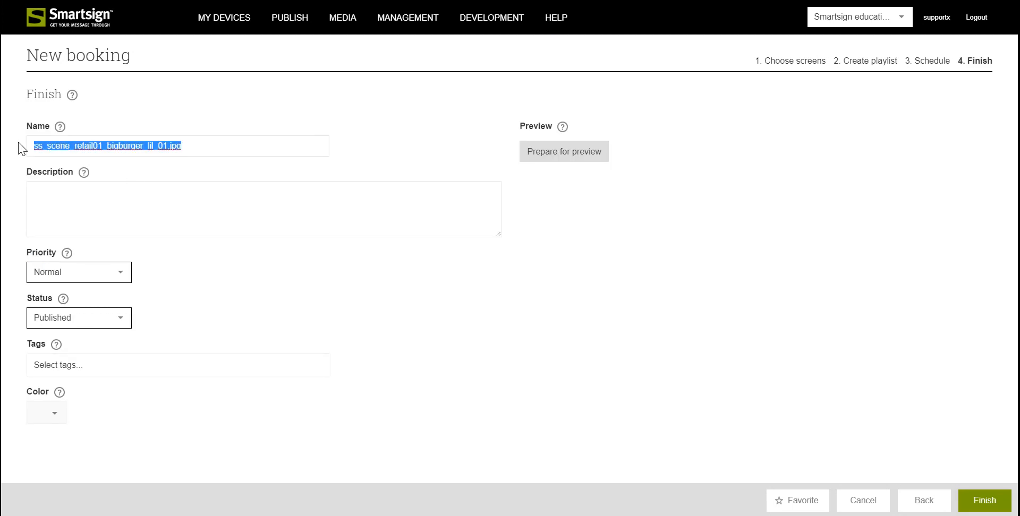
pyautogui.write('My b')
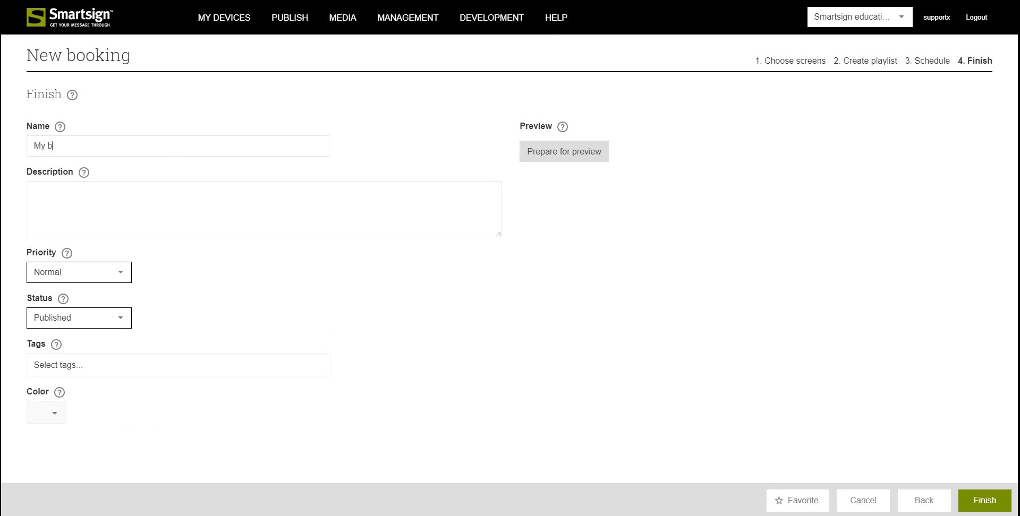
pyautogui.write('ooking')
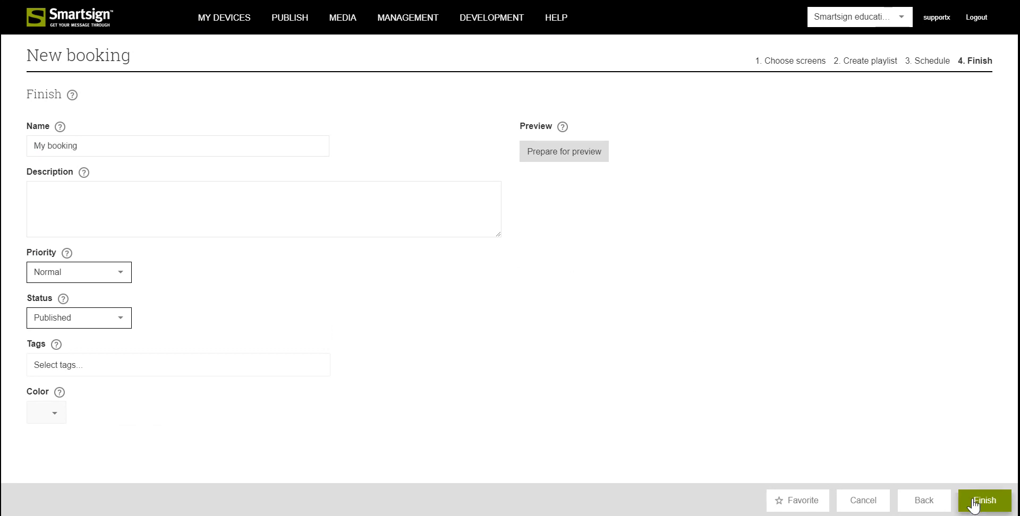
# Step: Finish the booking so 'My booking' appears Tue–Fri on the calendar
pyautogui.click(983, 501)
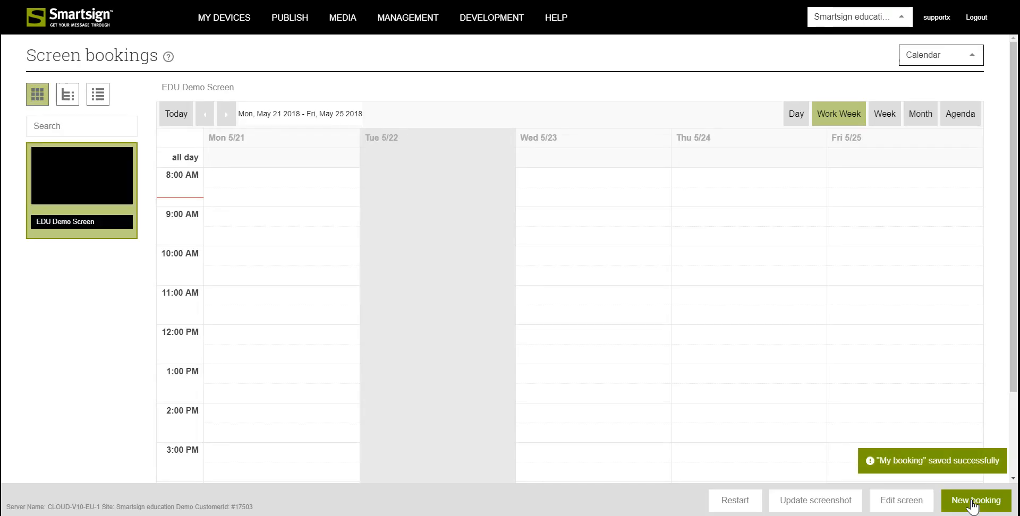
pyautogui.click(975, 500)
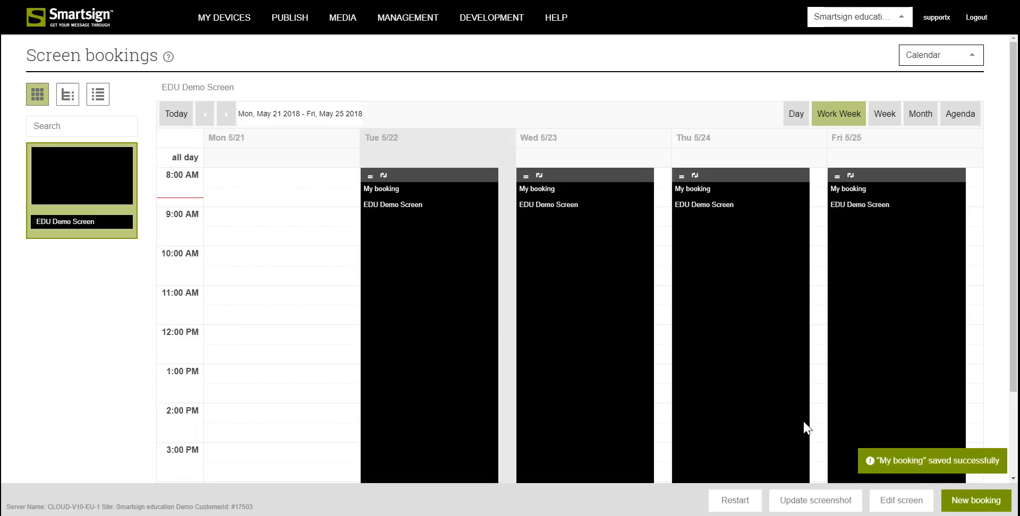
pyautogui.moveTo(707, 278)
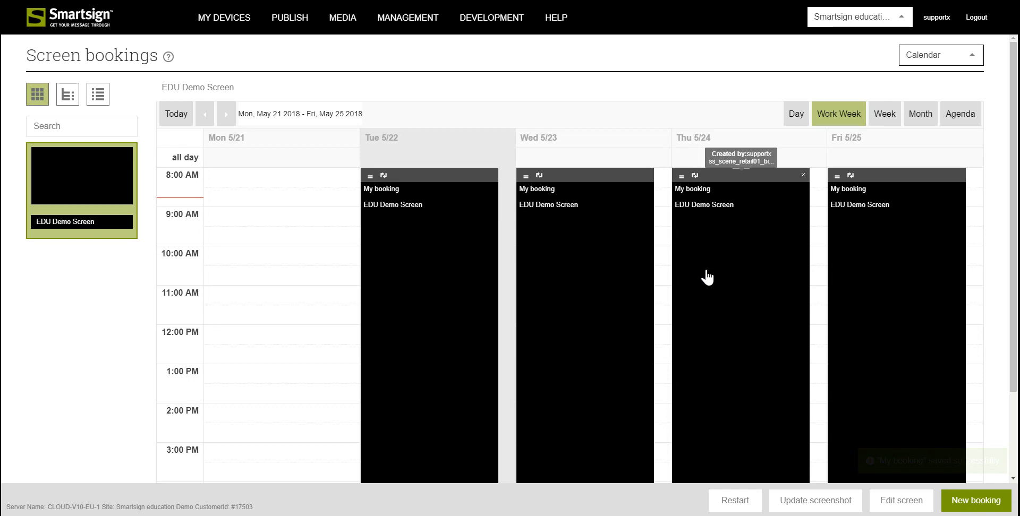
pyautogui.moveTo(976, 6)
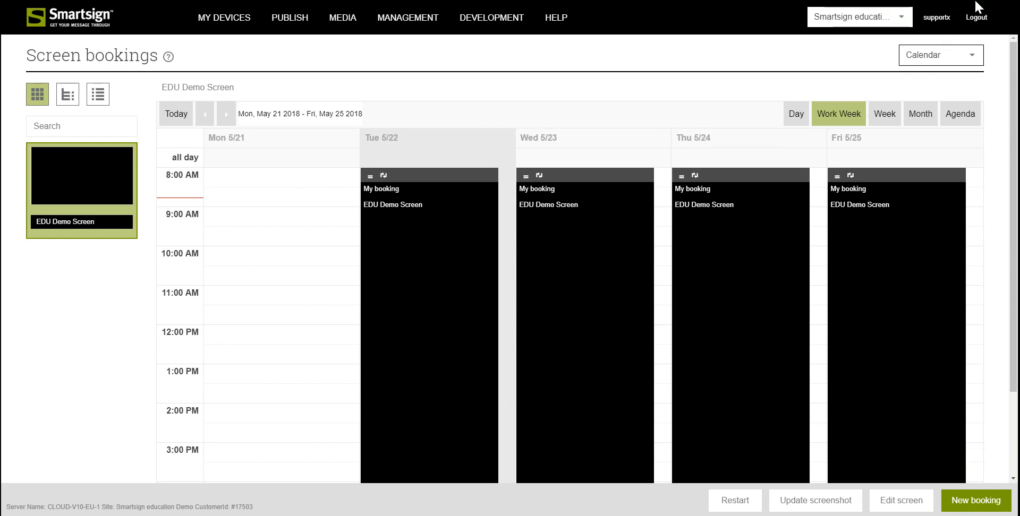